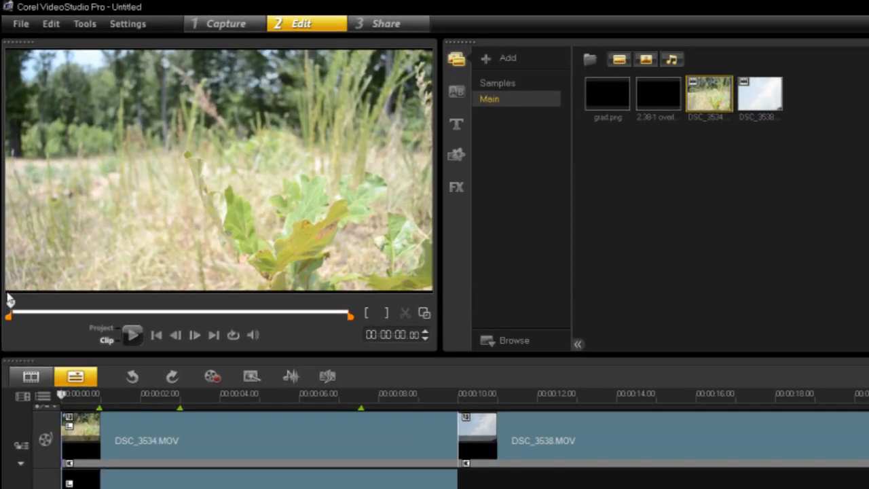
Scrub the preview through the grass clip, then through sky clip DSC_3538 to its end
left_click_drag(9, 313, 32, 313)
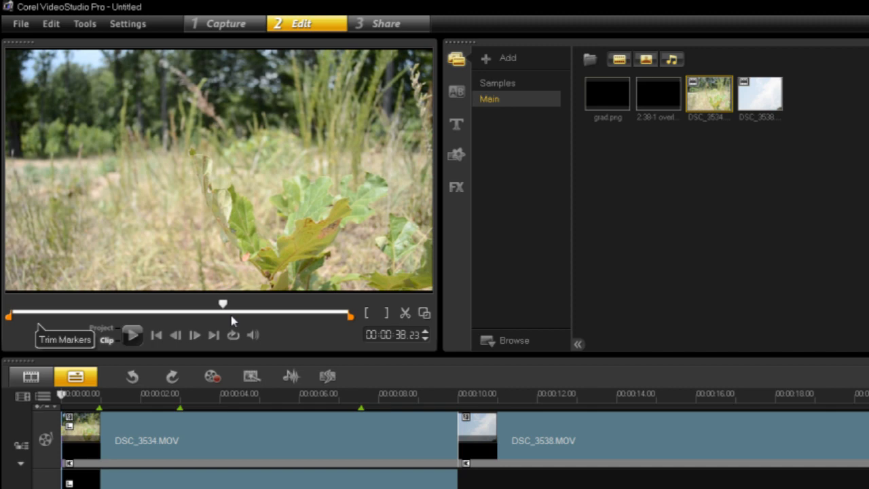
left_click_drag(223, 303, 236, 303)
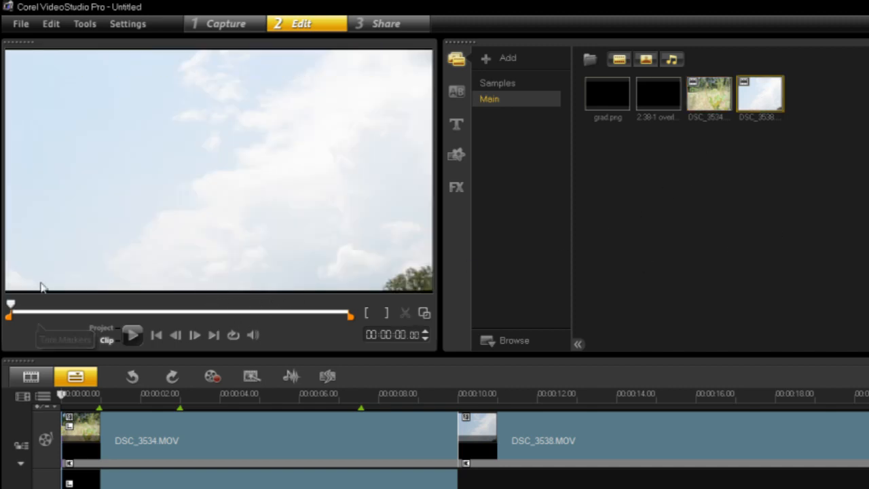
left_click_drag(10, 303, 61, 312)
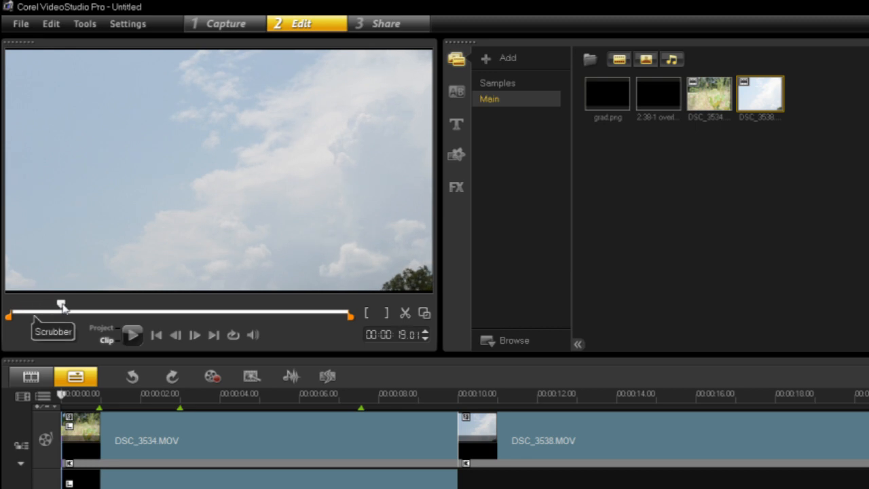
left_click_drag(61, 311, 173, 311)
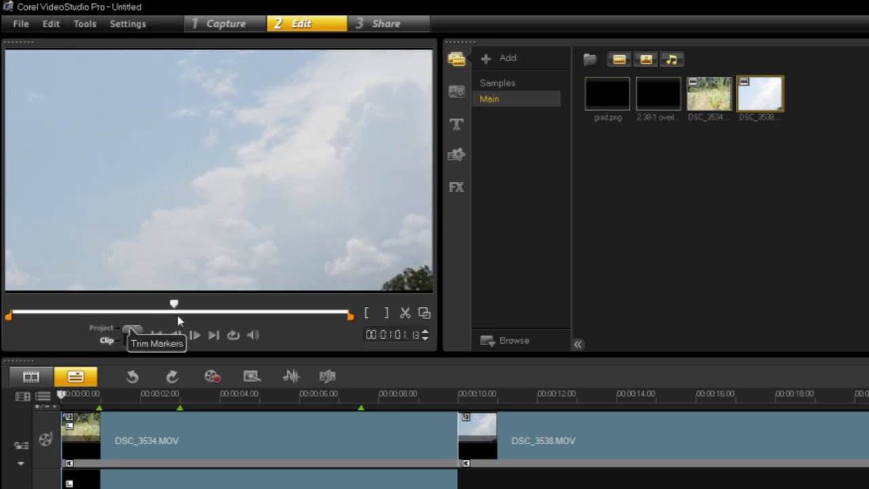
left_click_drag(173, 303, 299, 303)
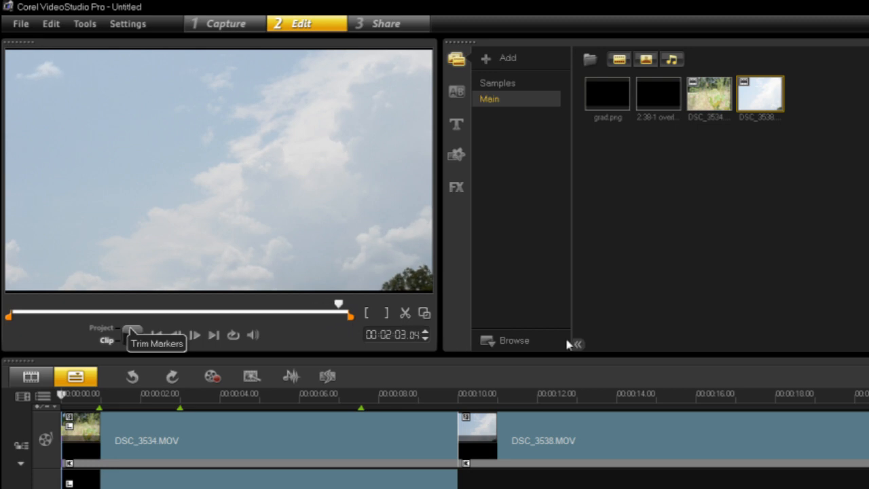
mouse_move(424, 416)
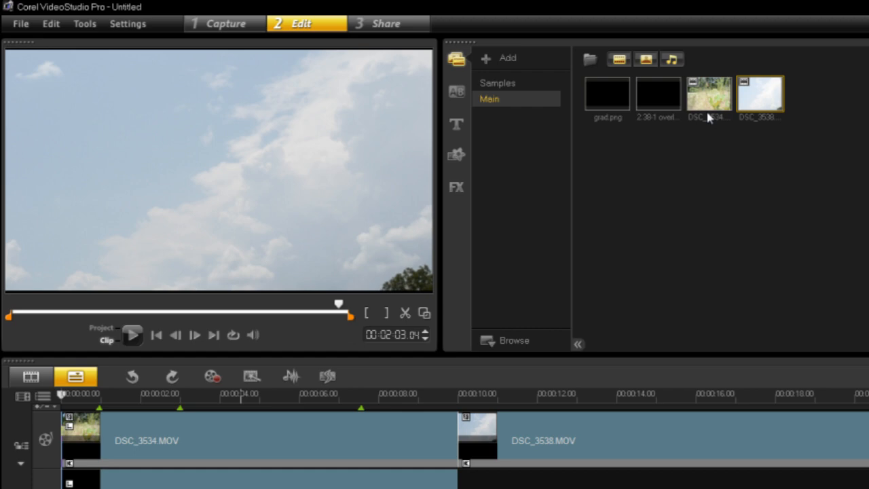
Open the grass clip DSC_3534's colour settings and nudge Hue, leaving it at 0
left_click(708, 93)
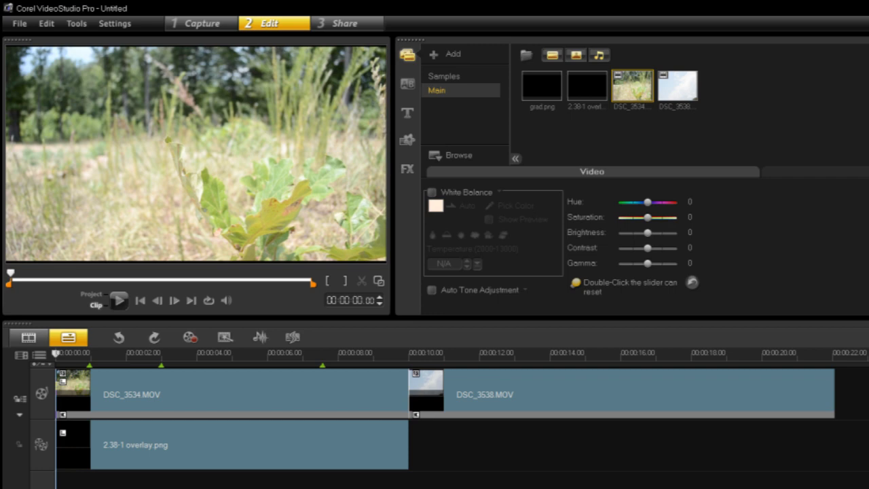
mouse_move(679, 293)
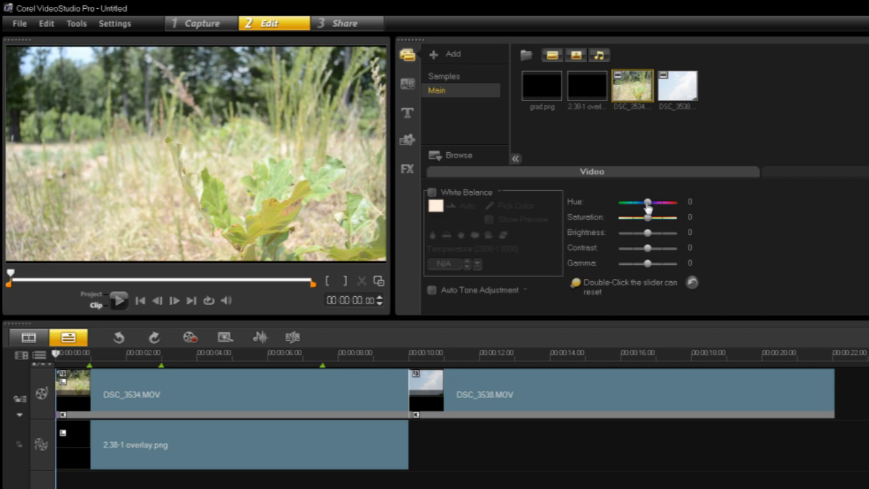
left_click_drag(644, 201, 649, 202)
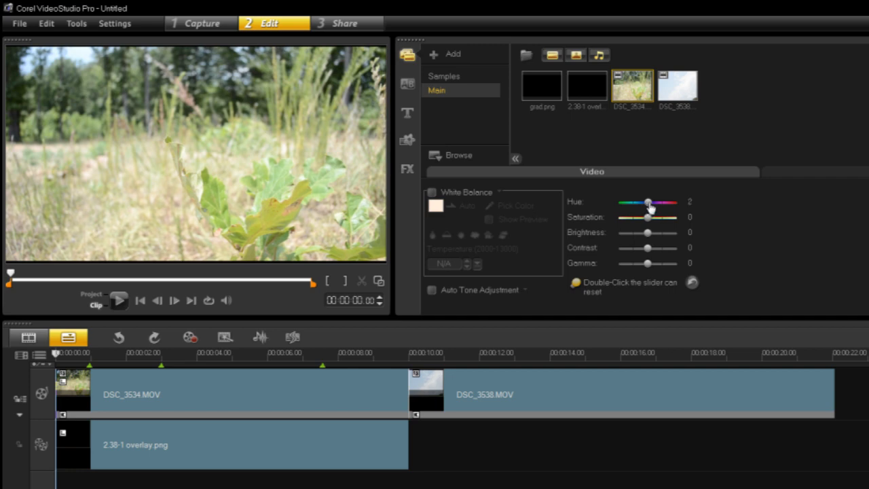
left_click_drag(646, 202, 650, 202)
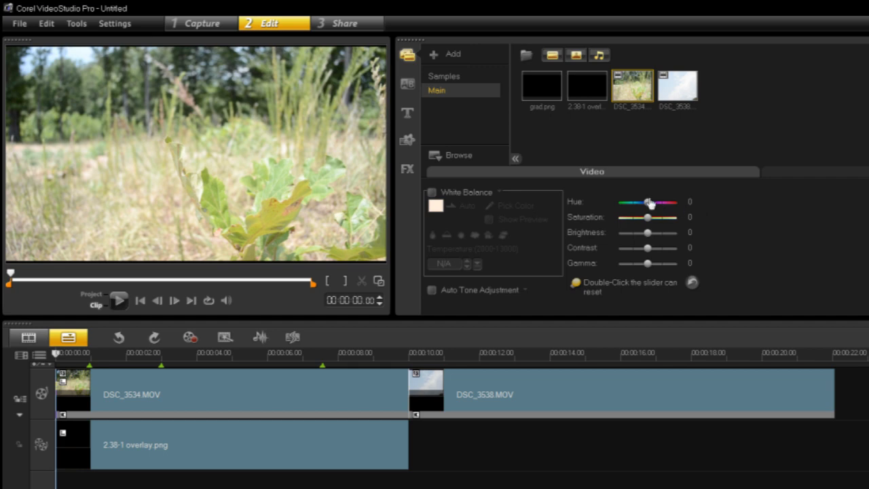
mouse_move(649, 217)
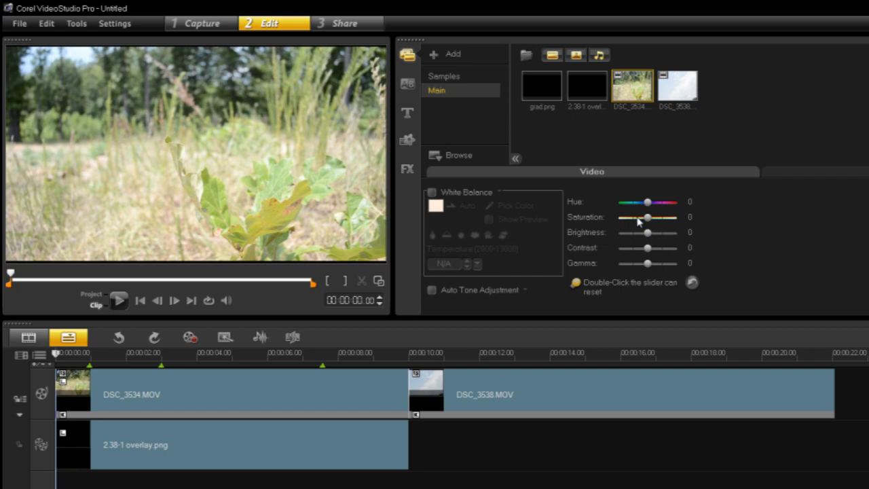
mouse_move(126, 216)
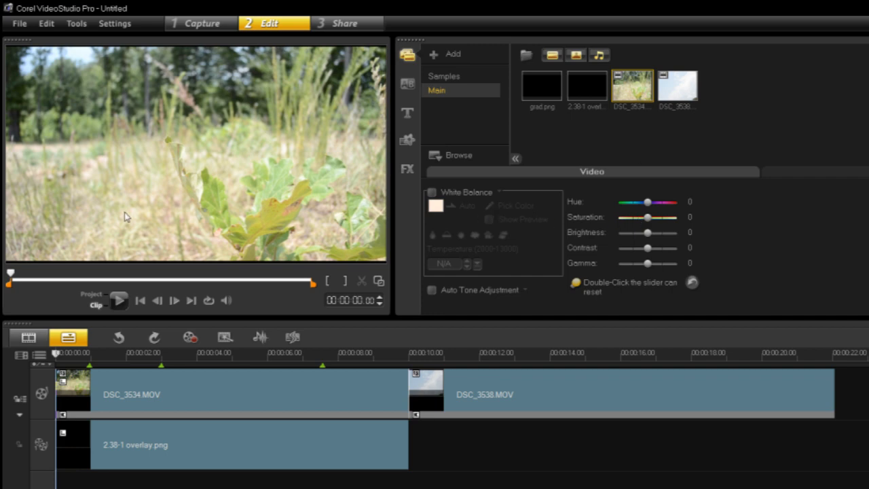
mouse_move(232, 222)
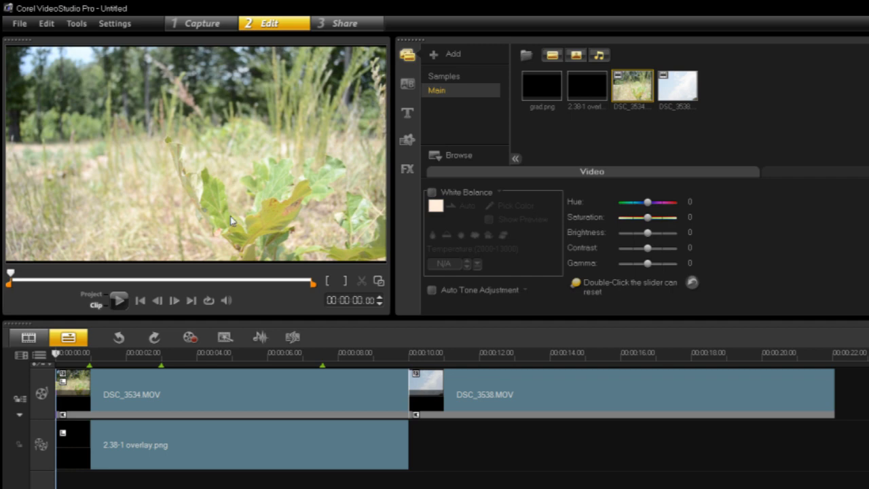
mouse_move(285, 129)
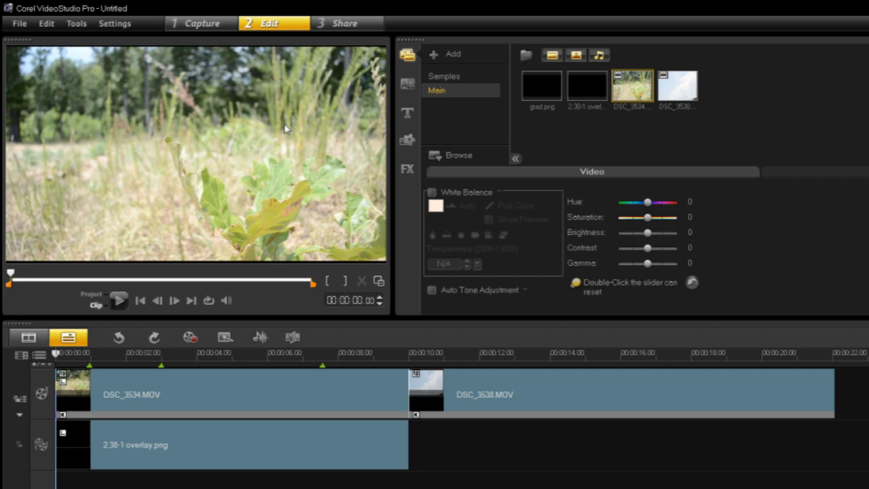
mouse_move(656, 226)
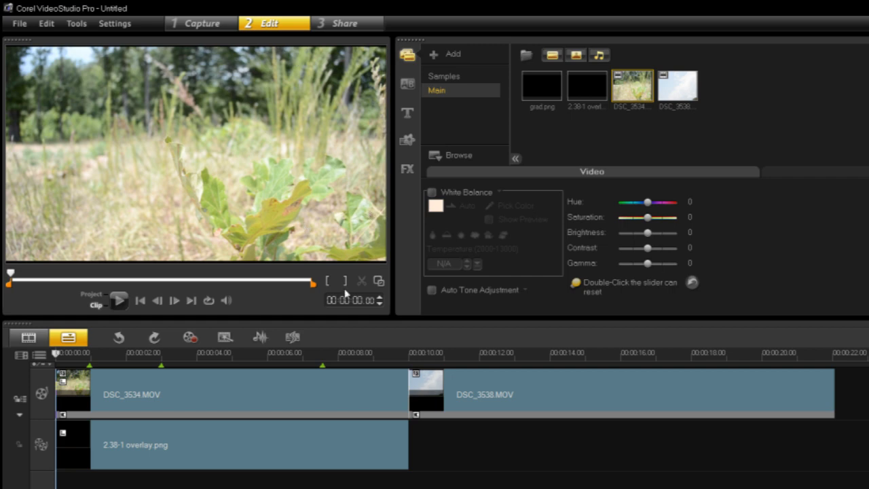
Try stronger and desaturated values on the grass clip, settling Saturation at 12
left_click_drag(647, 217, 645, 217)
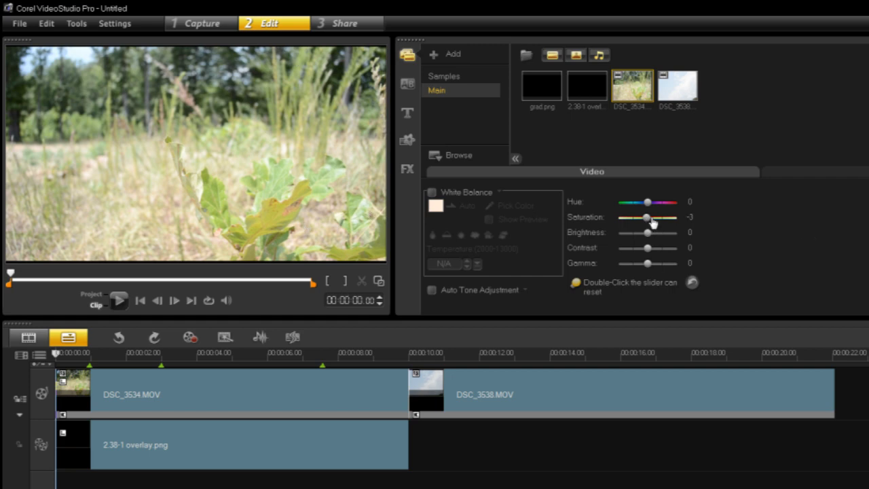
left_click_drag(647, 217, 653, 217)
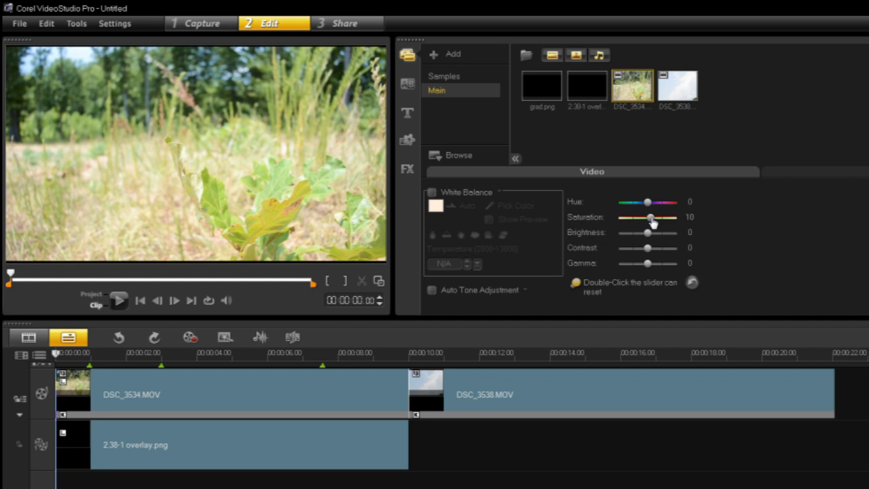
left_click_drag(650, 217, 653, 217)
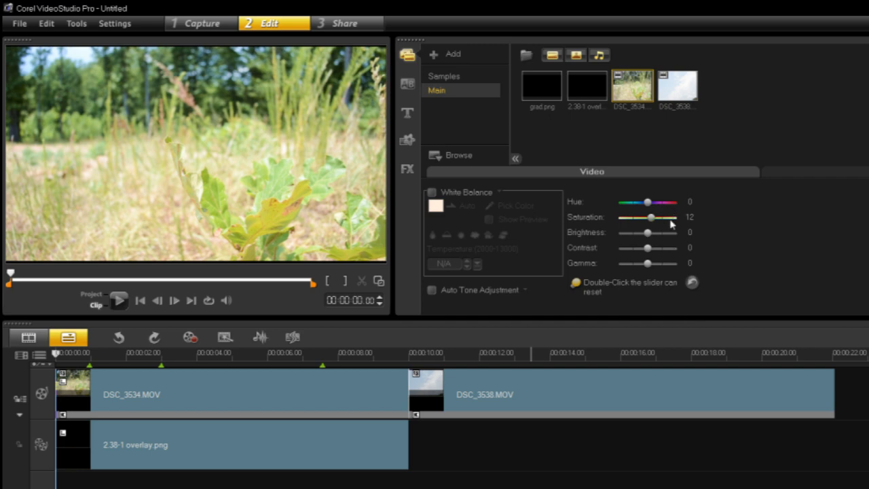
left_click_drag(650, 217, 657, 217)
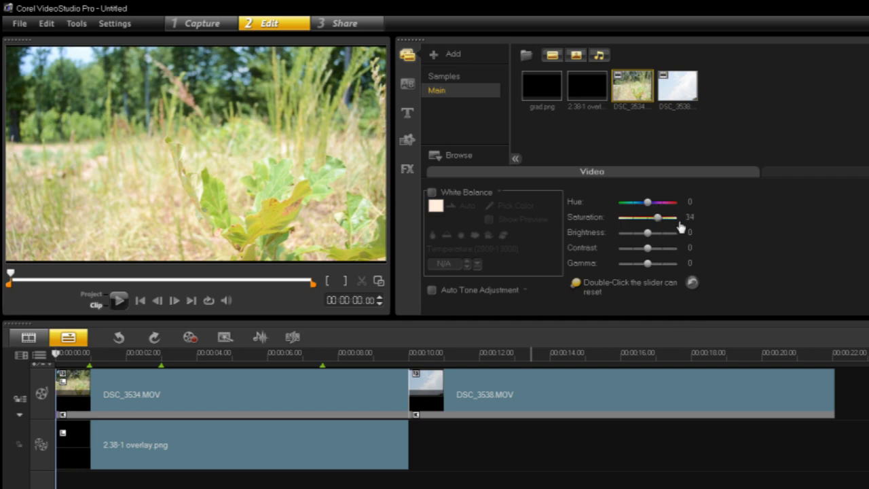
left_click_drag(655, 217, 657, 217)
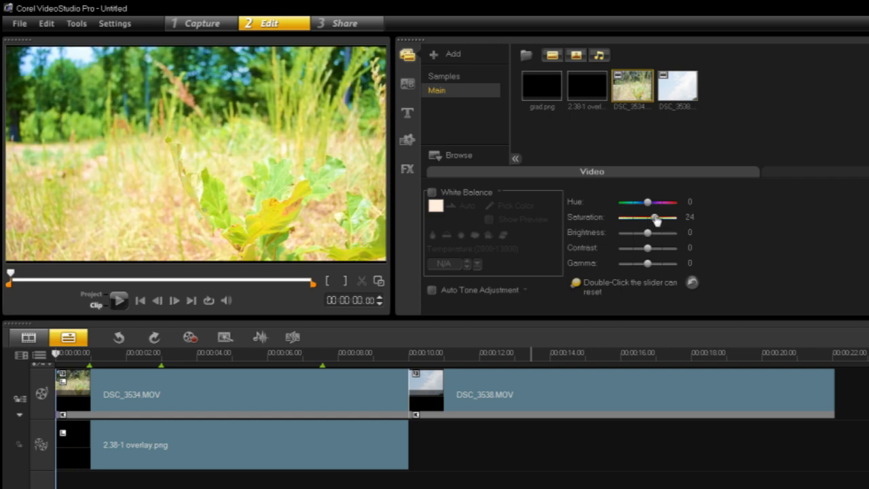
left_click_drag(655, 217, 632, 217)
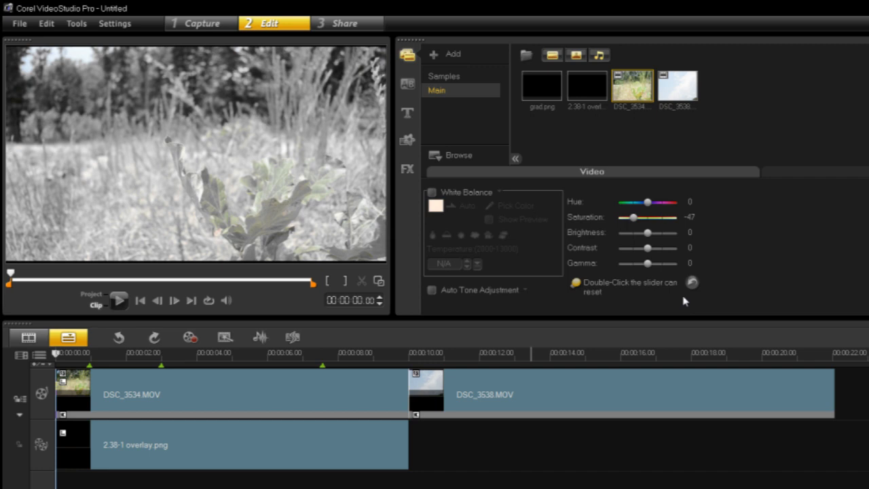
mouse_move(285, 207)
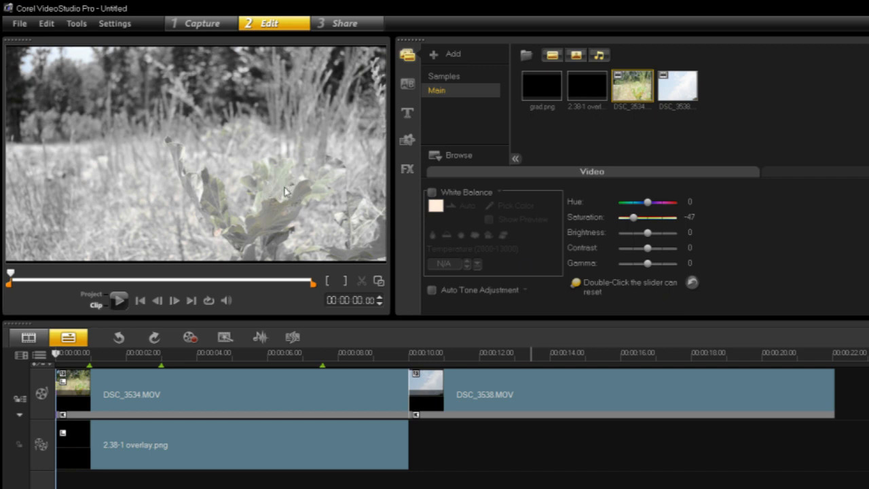
mouse_move(161, 232)
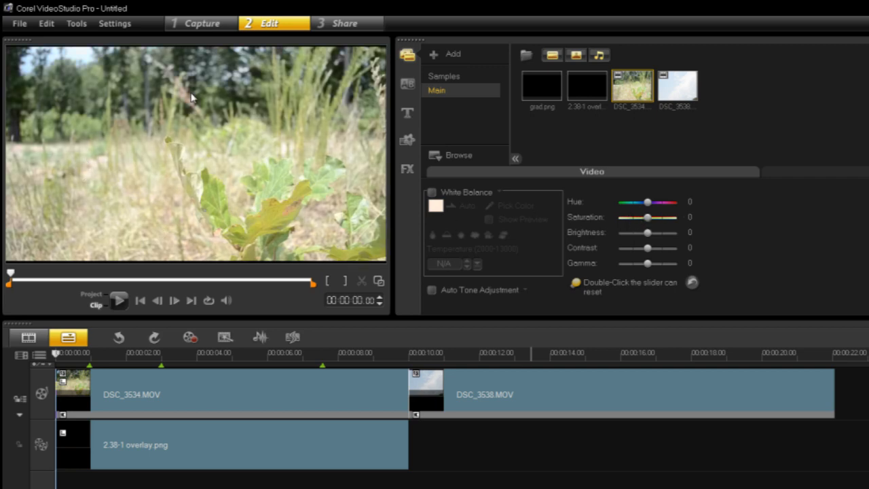
left_click_drag(646, 217, 650, 217)
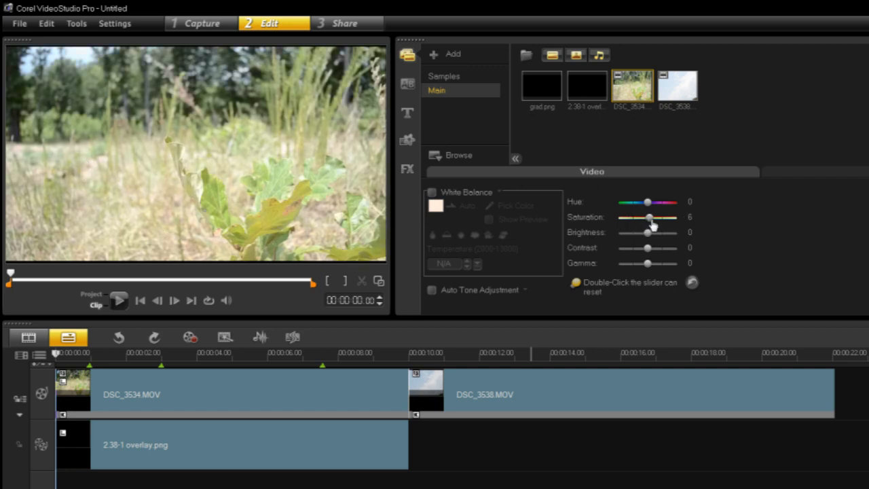
left_click_drag(648, 217, 653, 217)
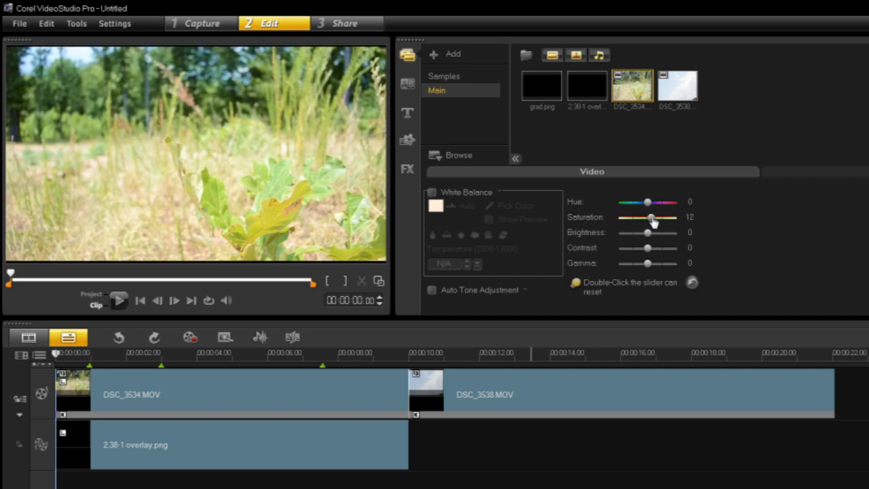
mouse_move(167, 175)
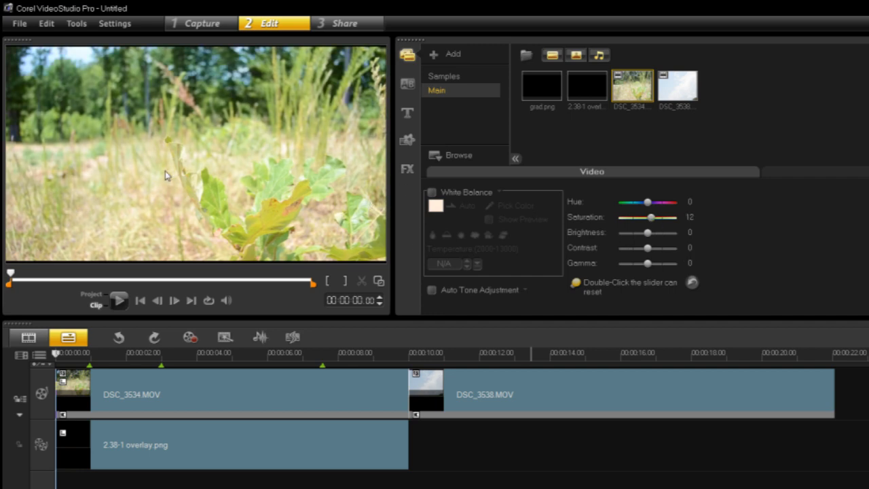
mouse_move(651, 242)
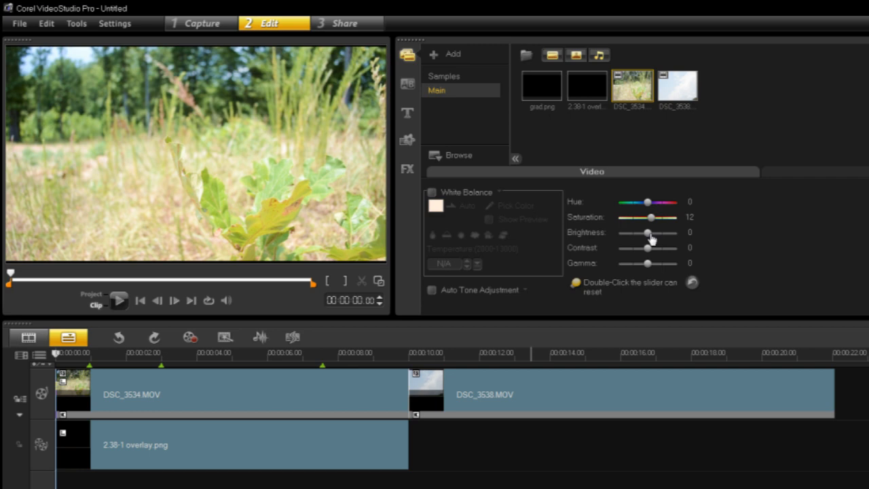
mouse_move(645, 258)
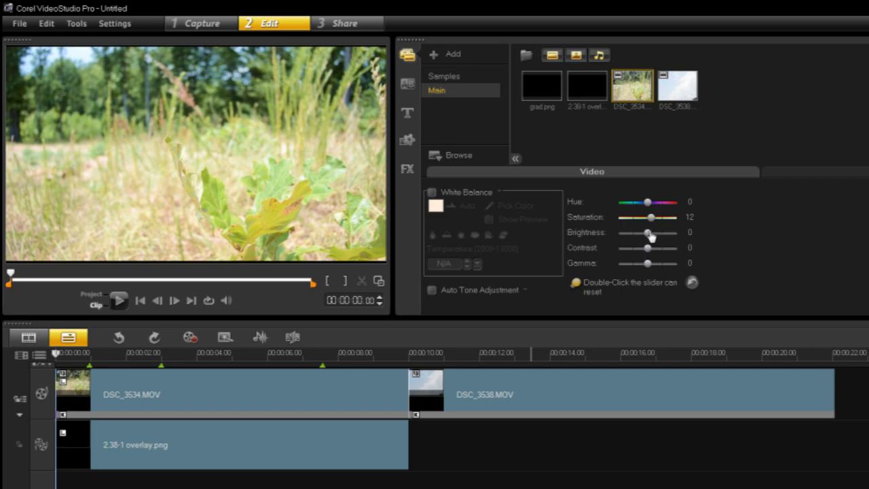
Raise the grass clip's Brightness to 8, then settle it at 6
left_click_drag(647, 232, 651, 232)
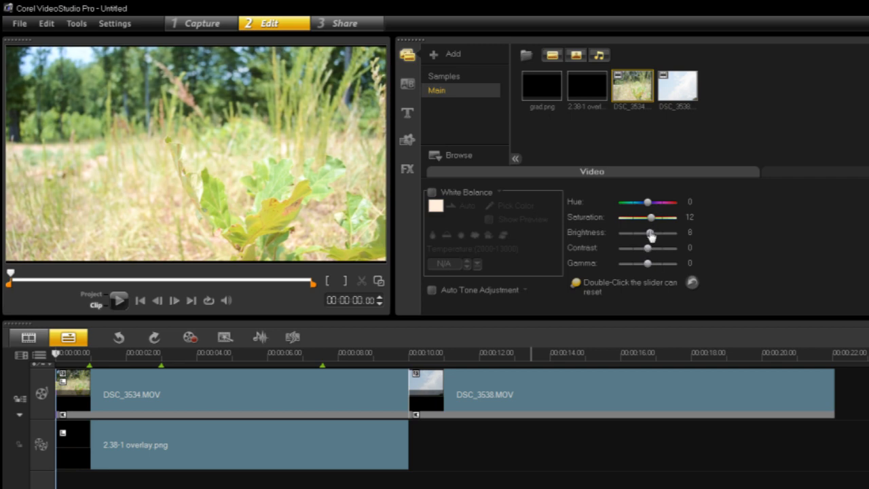
left_click_drag(646, 232, 653, 233)
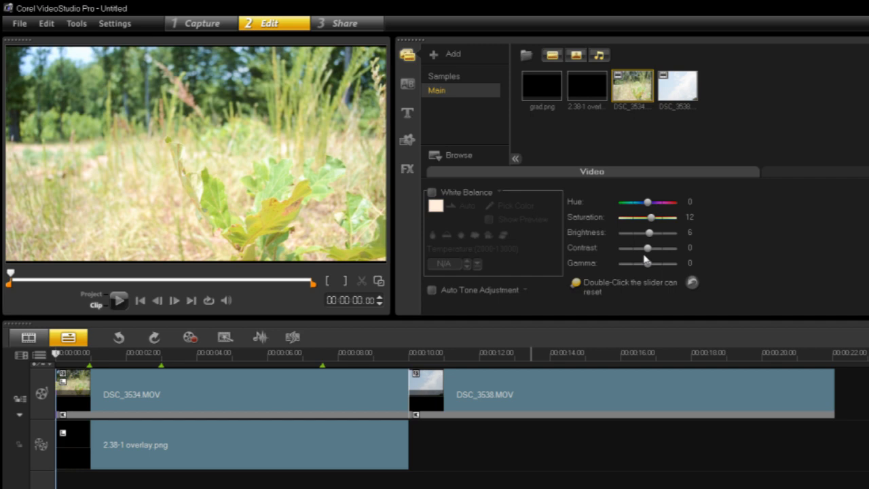
Test grass clip contrast from -27 to 32, settle at 8, and close Color Correction
left_click_drag(646, 247, 642, 247)
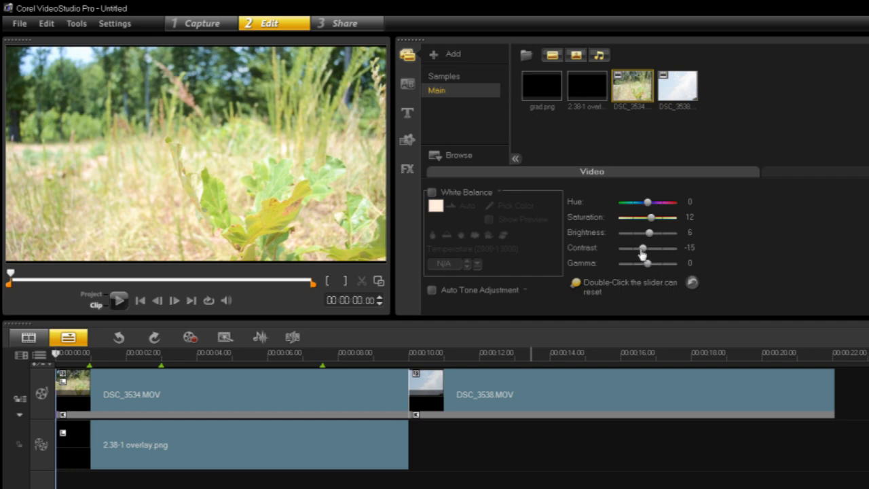
left_click_drag(644, 247, 632, 247)
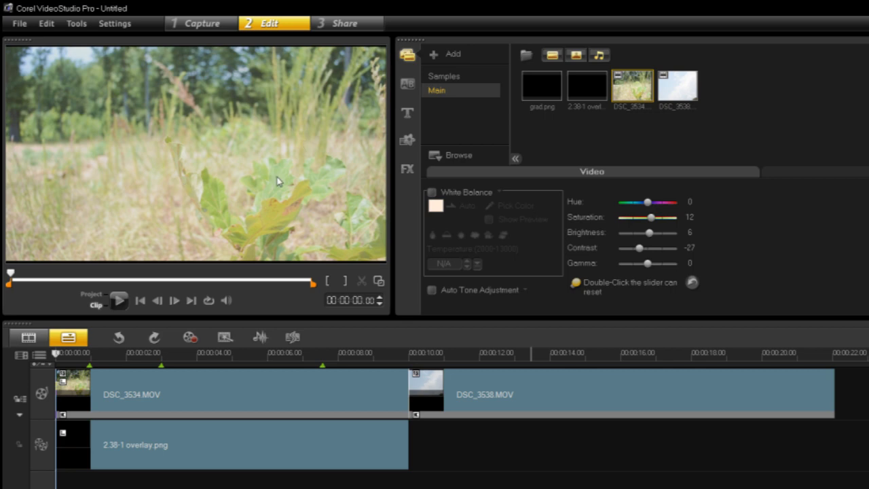
mouse_move(326, 140)
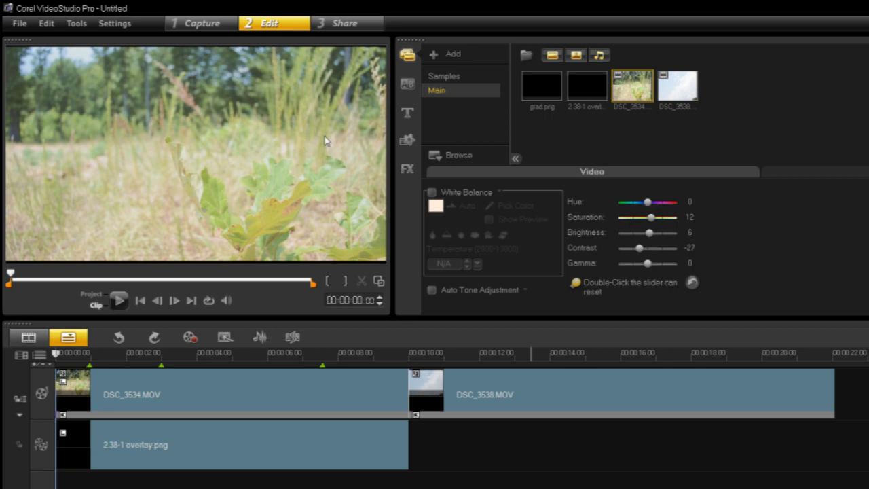
mouse_move(642, 250)
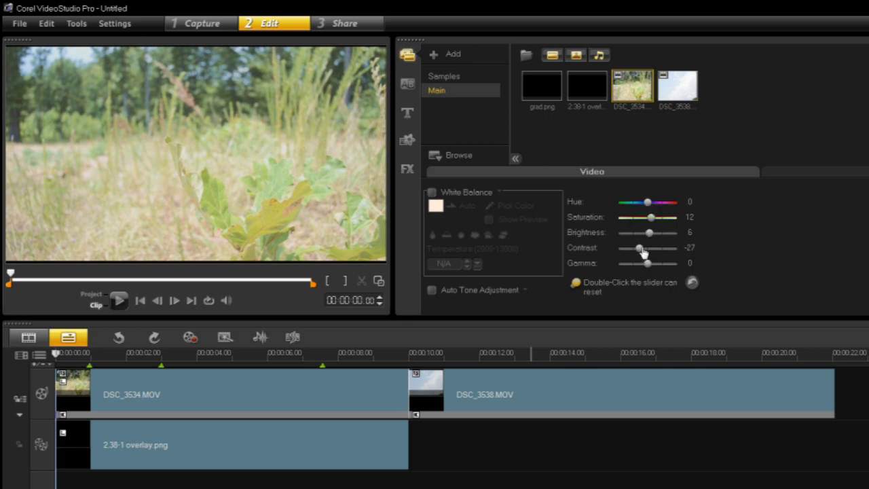
left_click_drag(638, 248, 655, 247)
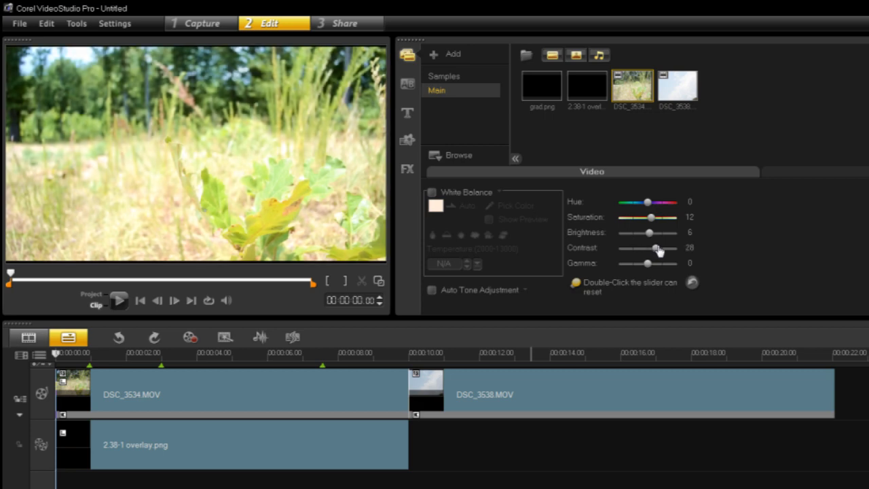
left_click_drag(655, 248, 672, 248)
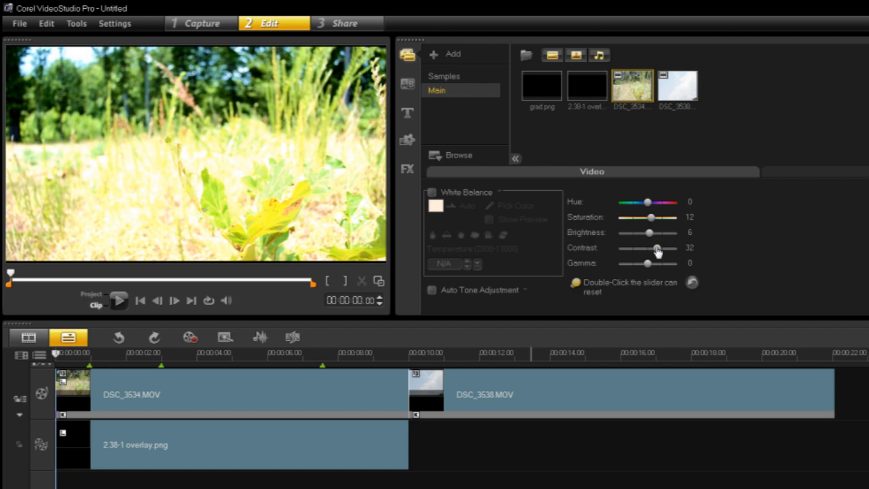
left_click_drag(657, 248, 654, 248)
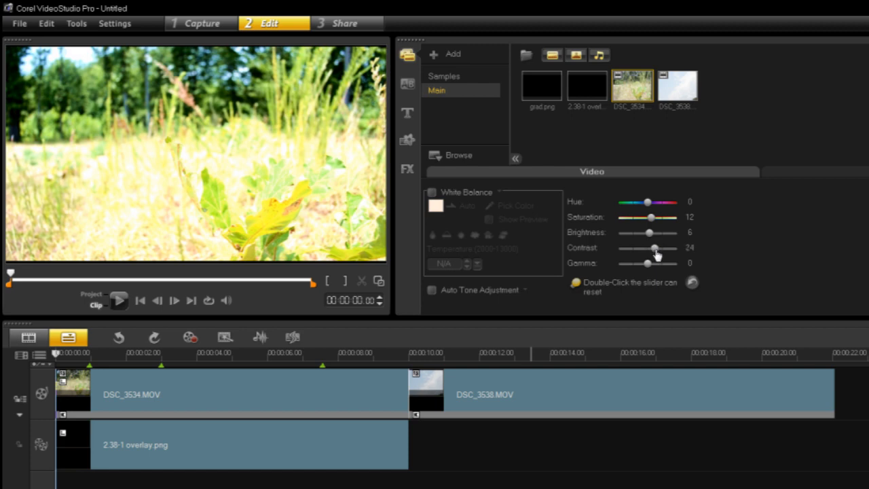
left_click_drag(655, 248, 647, 248)
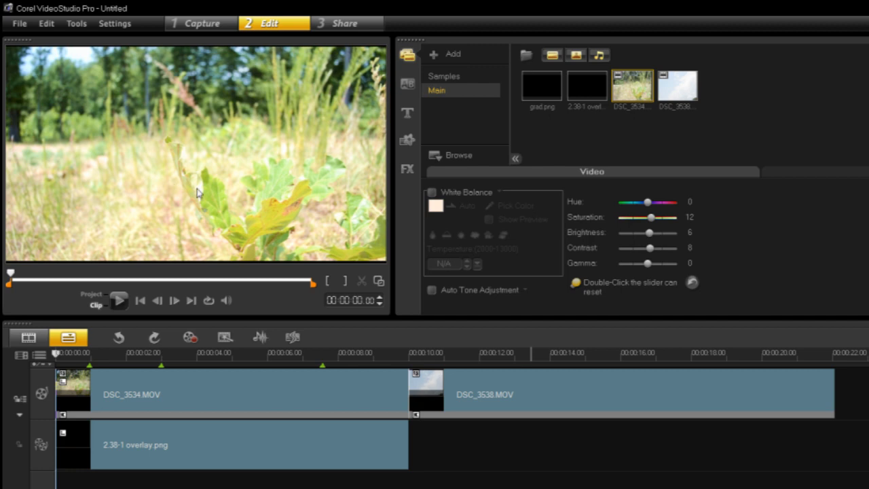
mouse_move(552, 234)
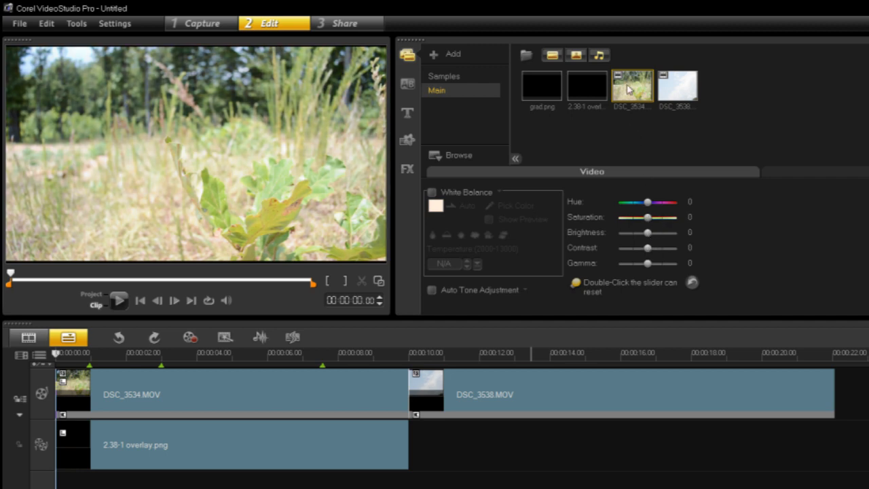
mouse_move(190, 374)
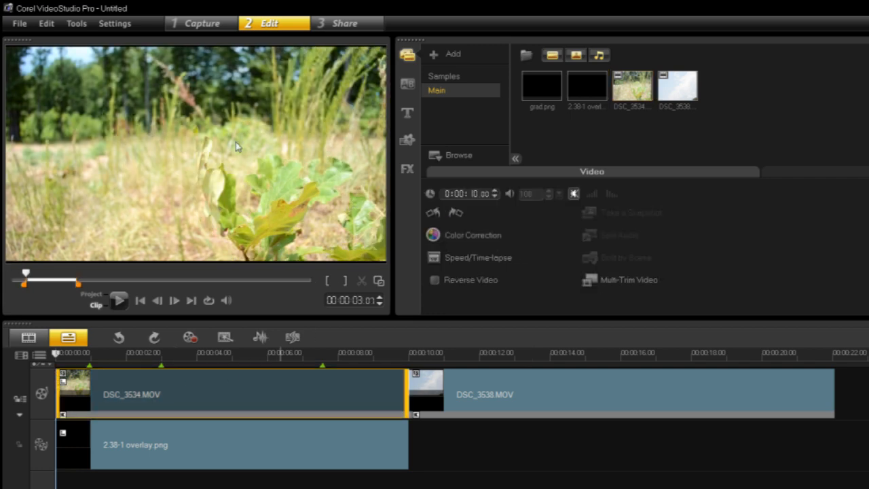
mouse_move(273, 229)
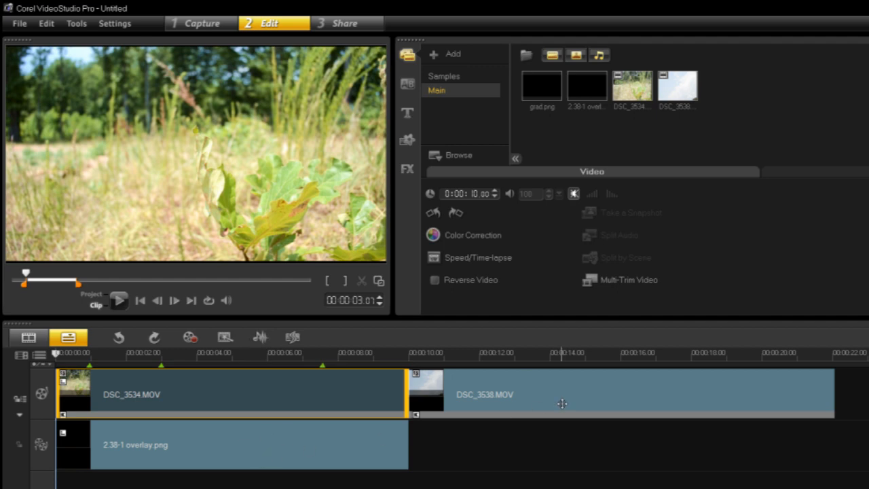
left_click(66, 352)
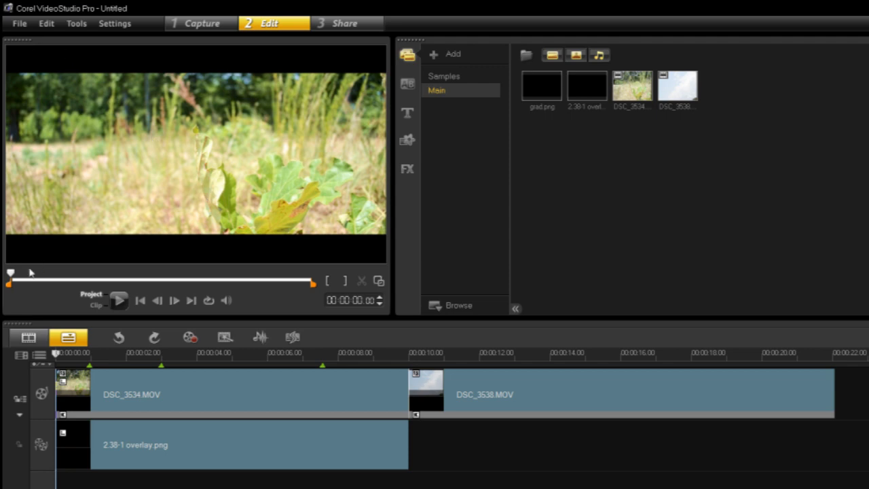
mouse_move(399, 263)
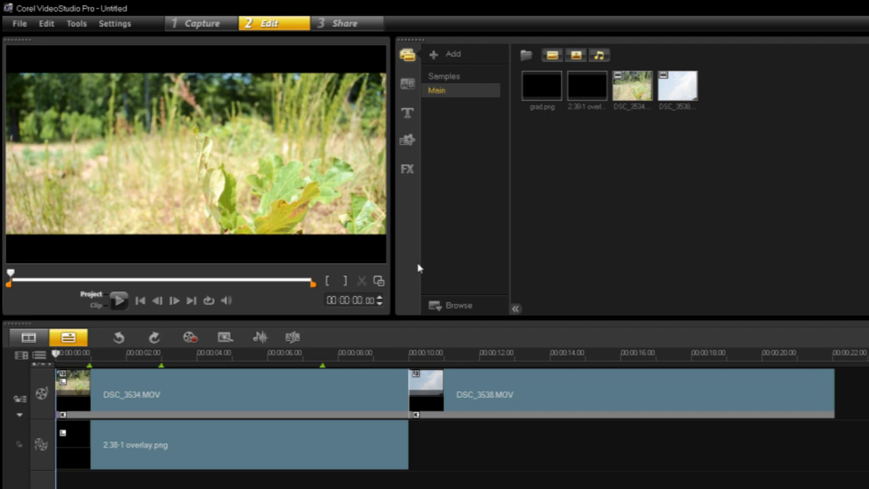
mouse_move(71, 143)
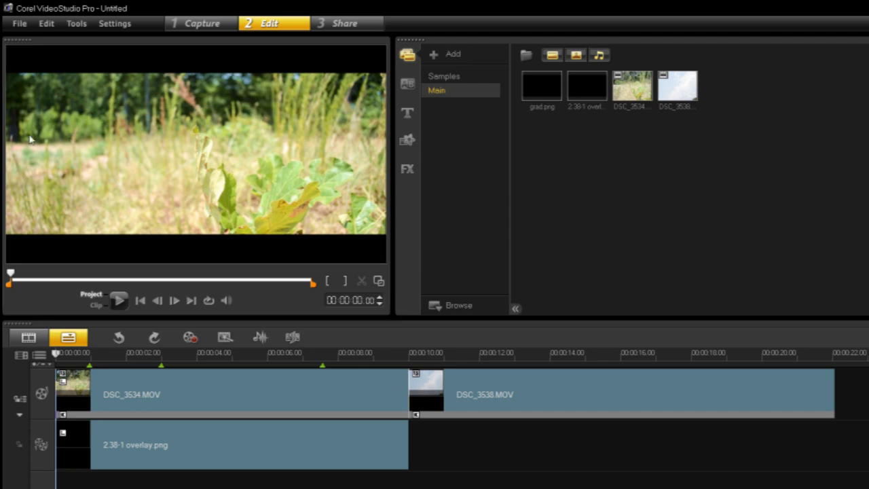
mouse_move(44, 114)
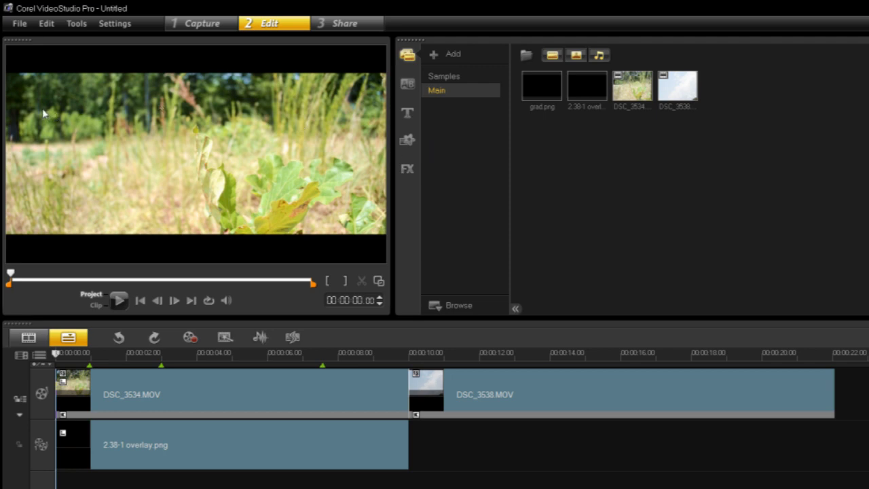
mouse_move(164, 66)
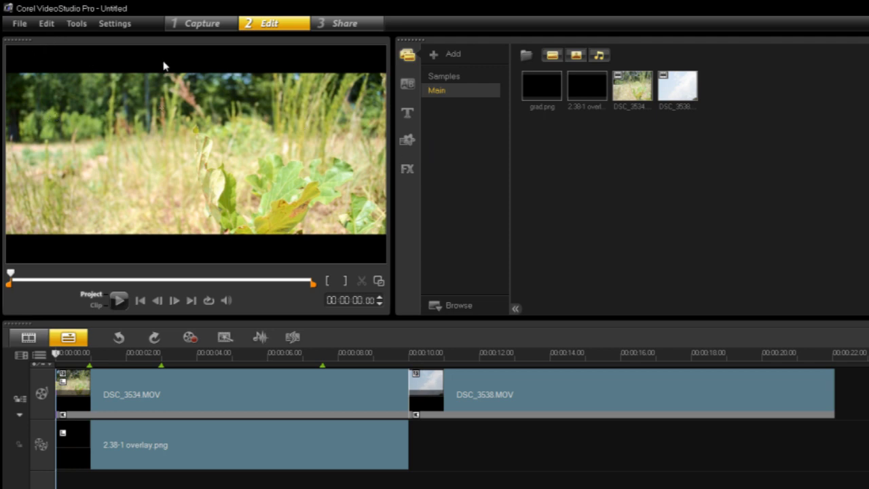
mouse_move(270, 260)
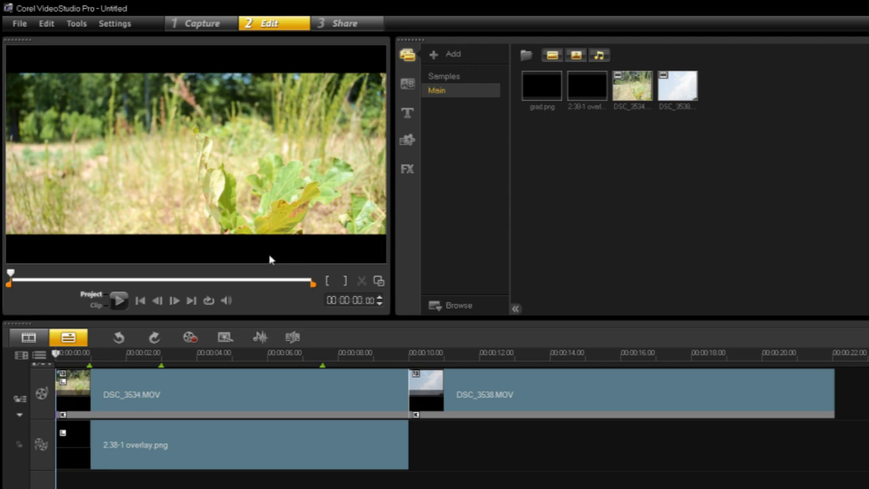
mouse_move(266, 258)
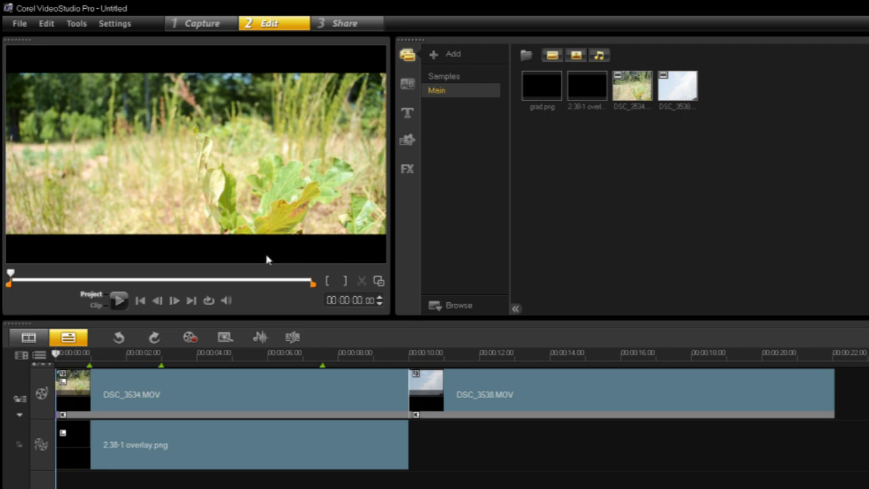
mouse_move(266, 234)
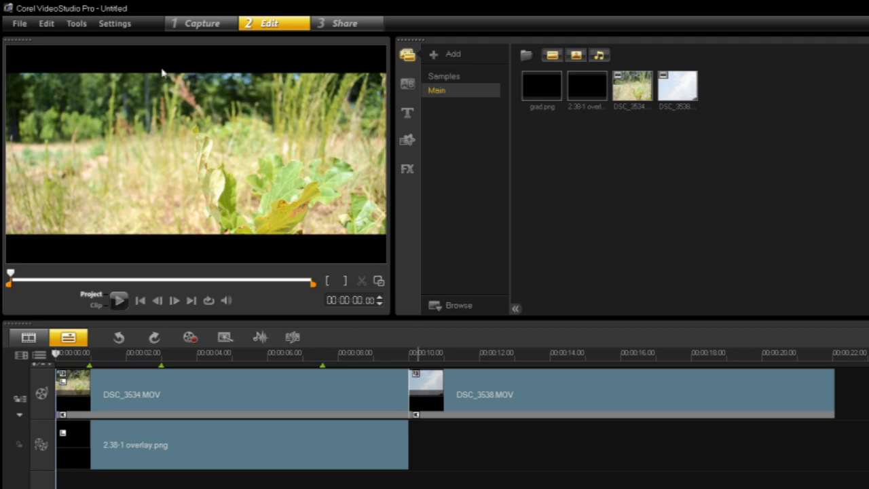
mouse_move(465, 370)
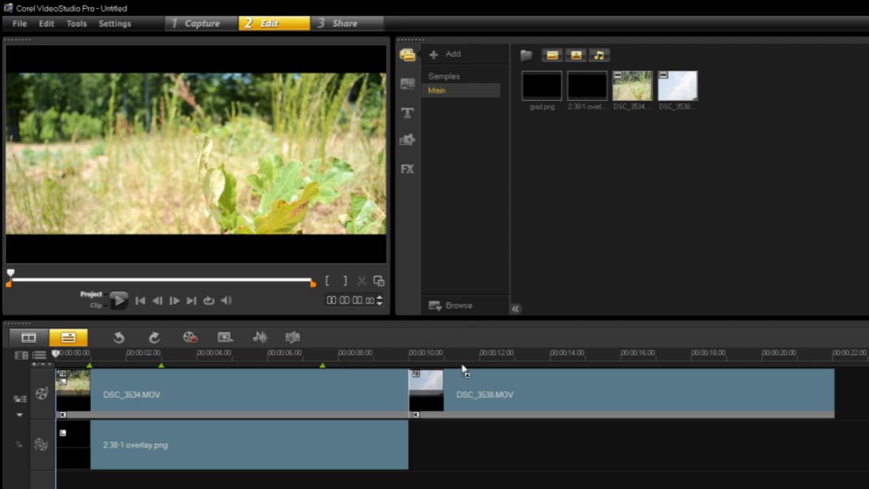
Select DSC_3538 in the Library, scrub its preview, and open its Color Correction panel
left_click(677, 87)
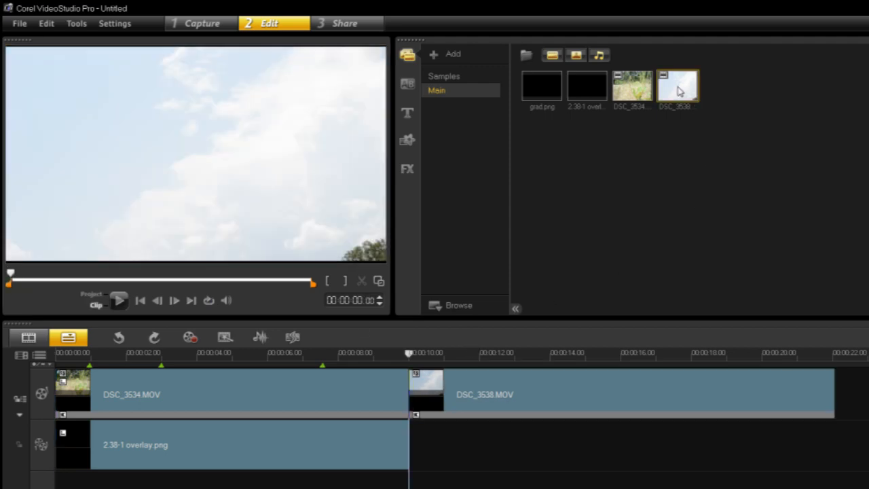
left_click(677, 86)
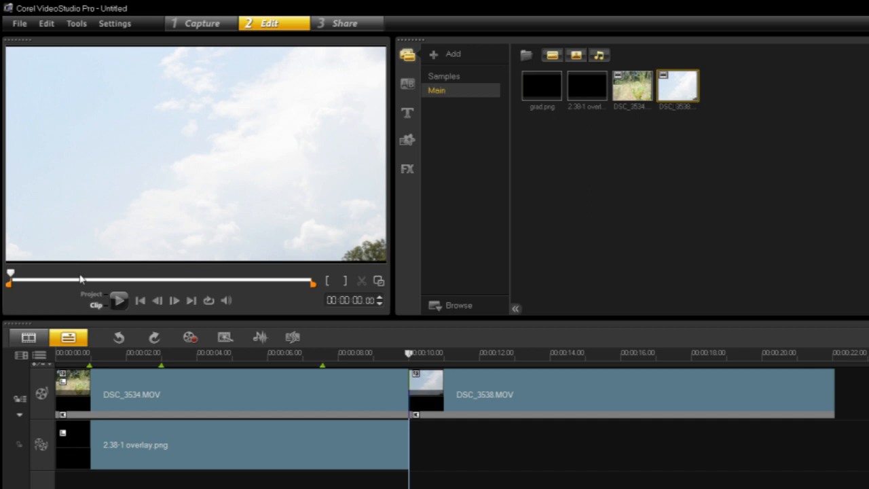
left_click_drag(10, 273, 56, 273)
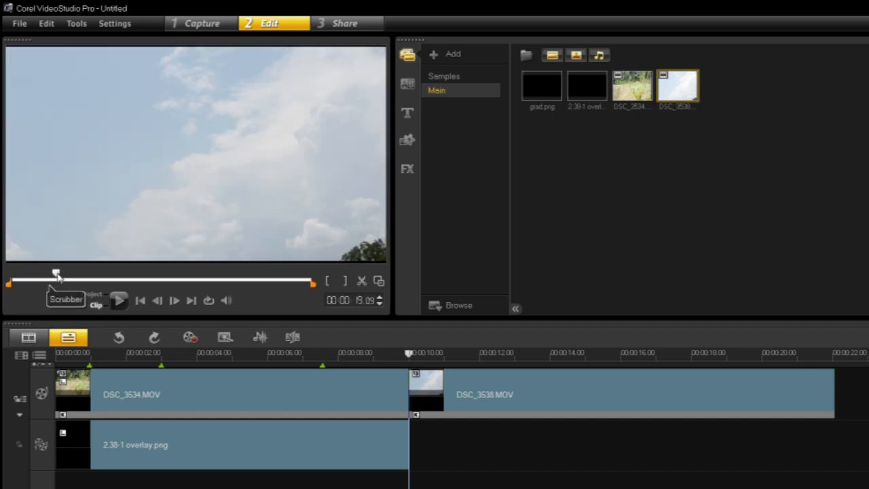
left_click(676, 84)
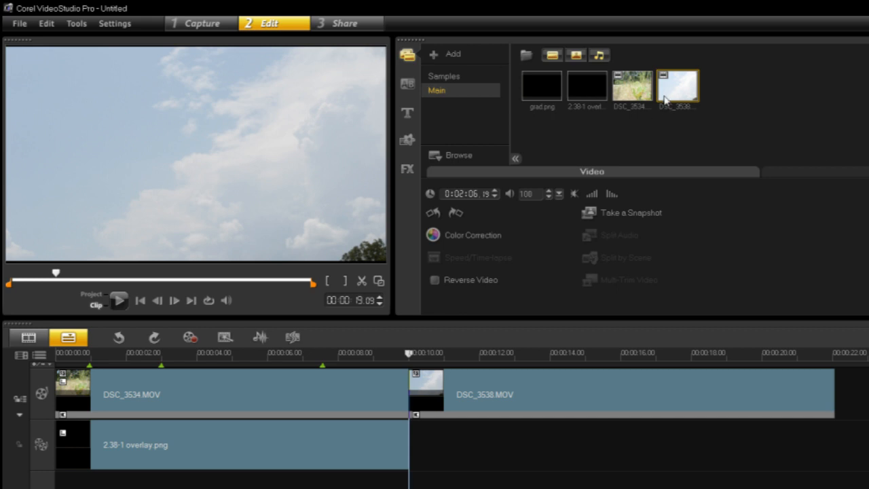
left_click(471, 234)
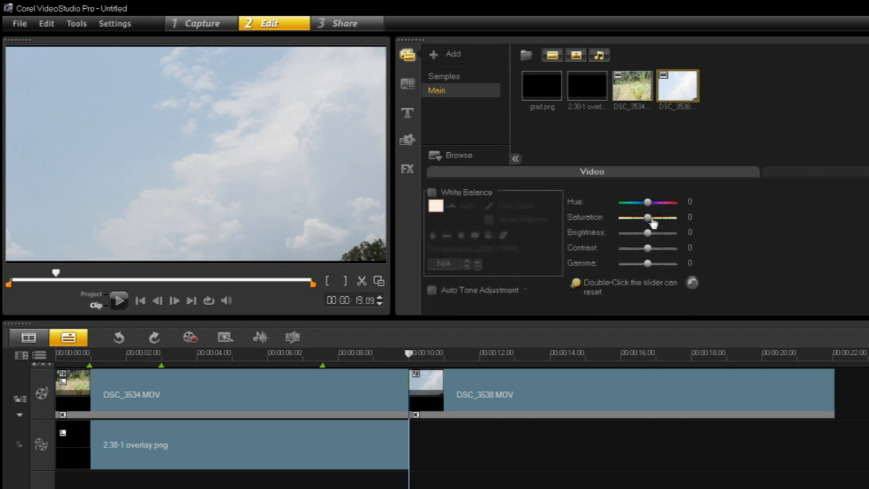
Set the sky clip's Saturation to 4
left_click_drag(646, 217, 653, 217)
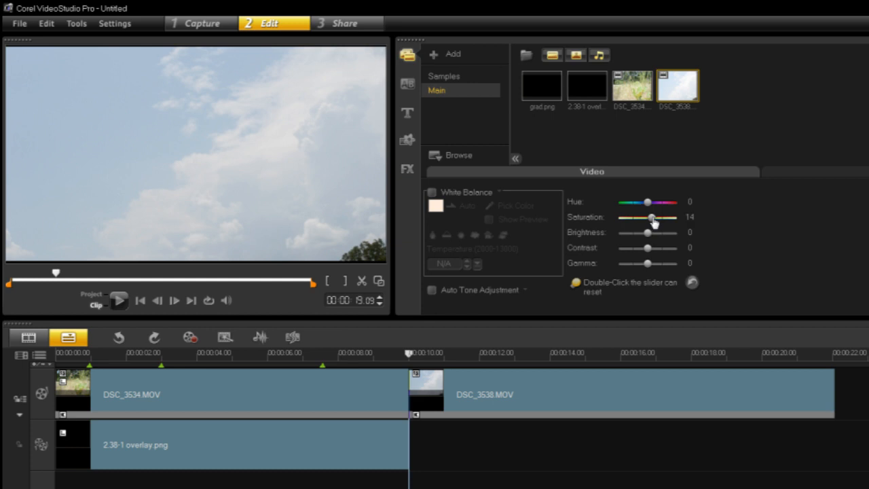
left_click_drag(653, 217, 648, 217)
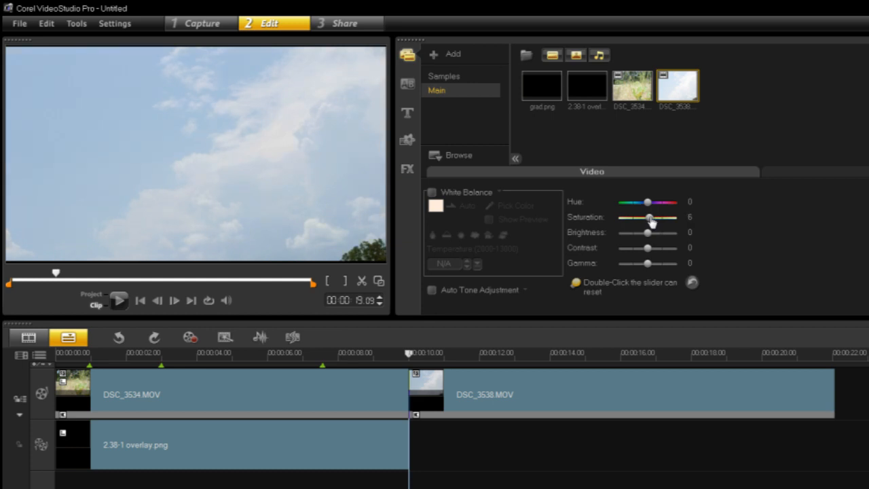
left_click_drag(650, 217, 648, 217)
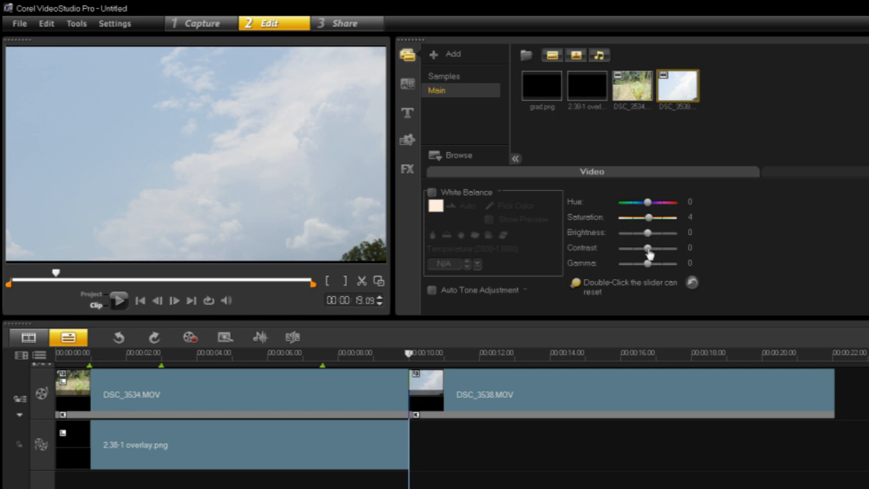
Raise the sky clip's Contrast to 30
left_click_drag(647, 248, 652, 249)
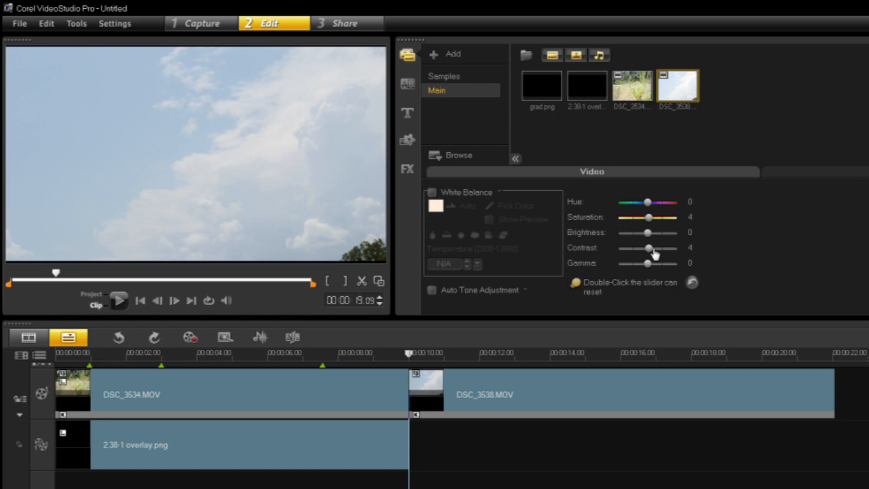
left_click_drag(648, 247, 655, 248)
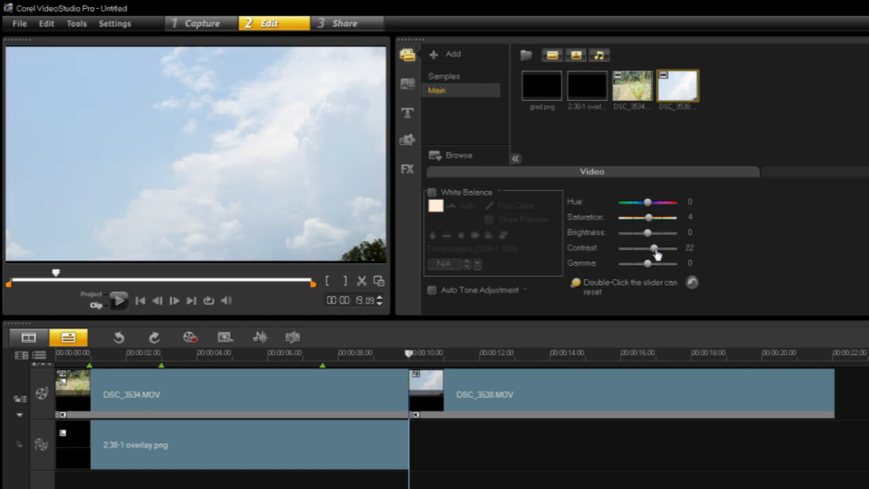
left_click_drag(651, 249, 655, 250)
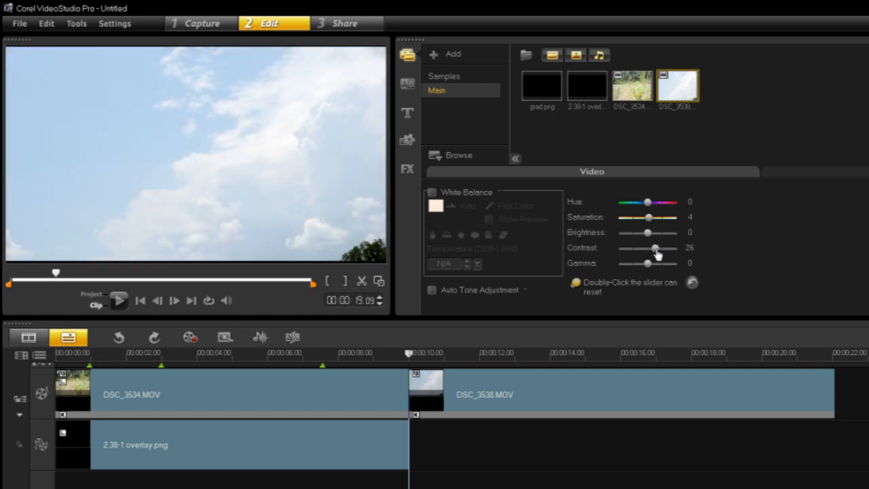
left_click_drag(655, 248, 655, 248)
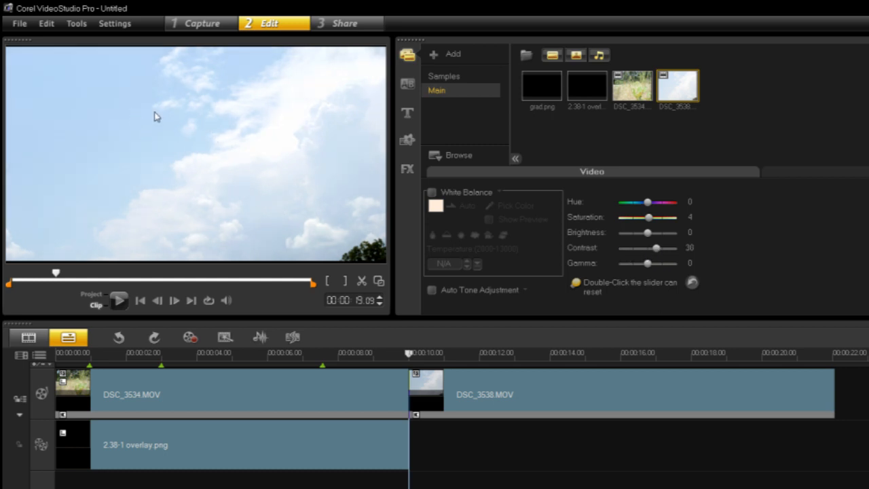
mouse_move(361, 88)
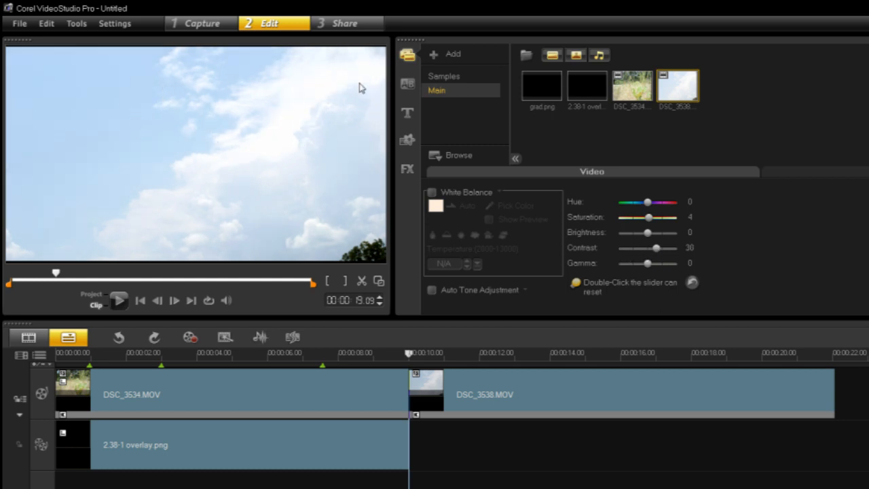
mouse_move(287, 234)
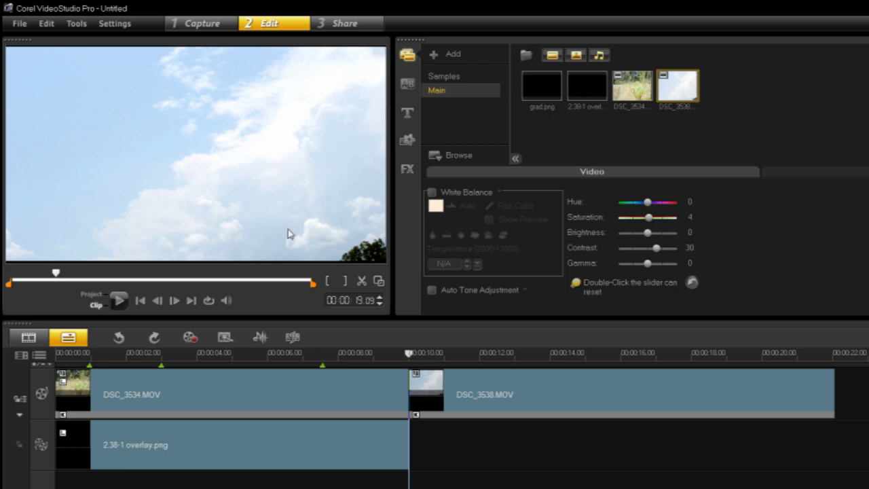
mouse_move(655, 278)
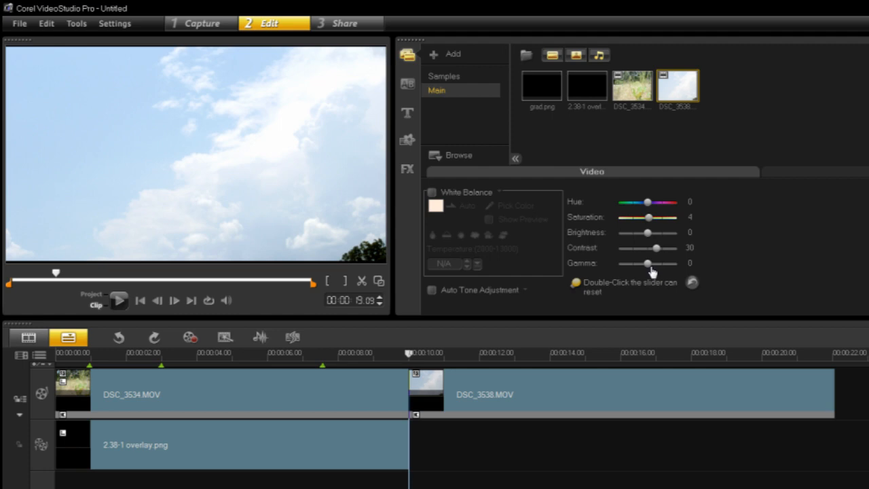
Try higher and lower gamma on the sky clip, leaving Gamma at -23
left_click_drag(646, 262, 656, 263)
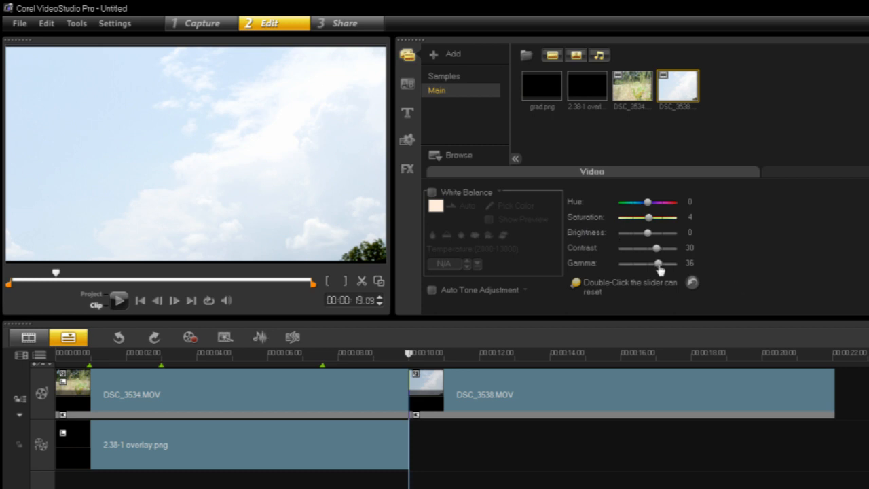
left_click_drag(658, 263, 647, 263)
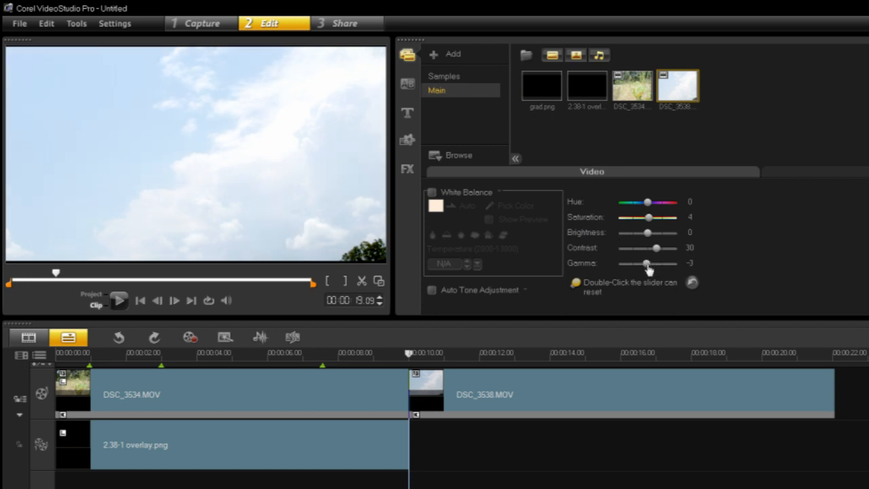
left_click_drag(646, 263, 643, 263)
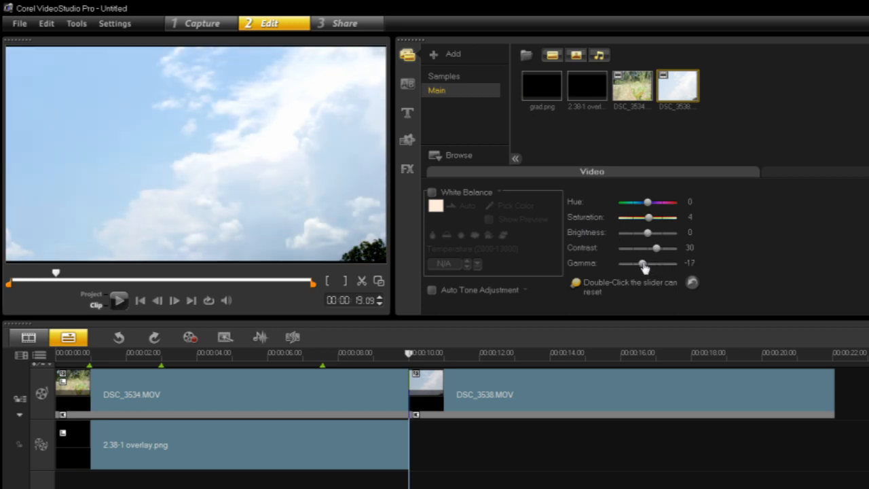
left_click_drag(644, 263, 638, 263)
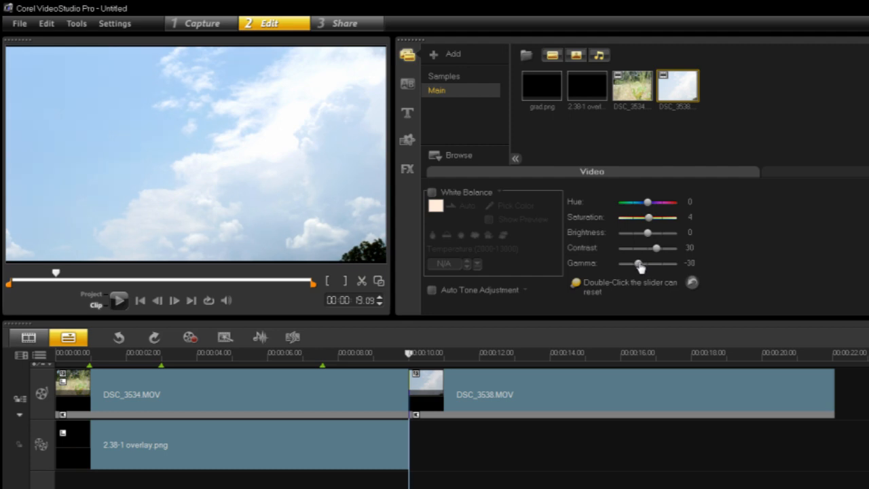
left_click_drag(637, 263, 641, 264)
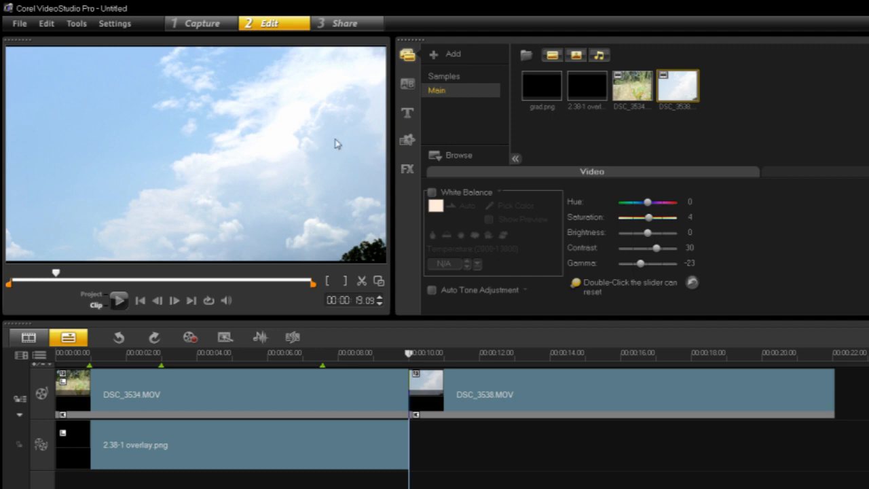
mouse_move(643, 233)
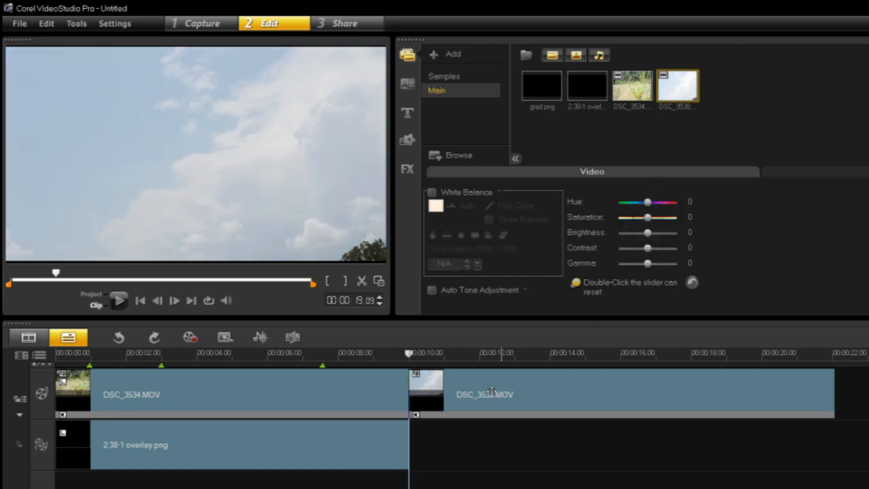
Select DSC_3538.MOV on the timeline and close Speed/Time-lapse with speed unchanged
left_click(621, 393)
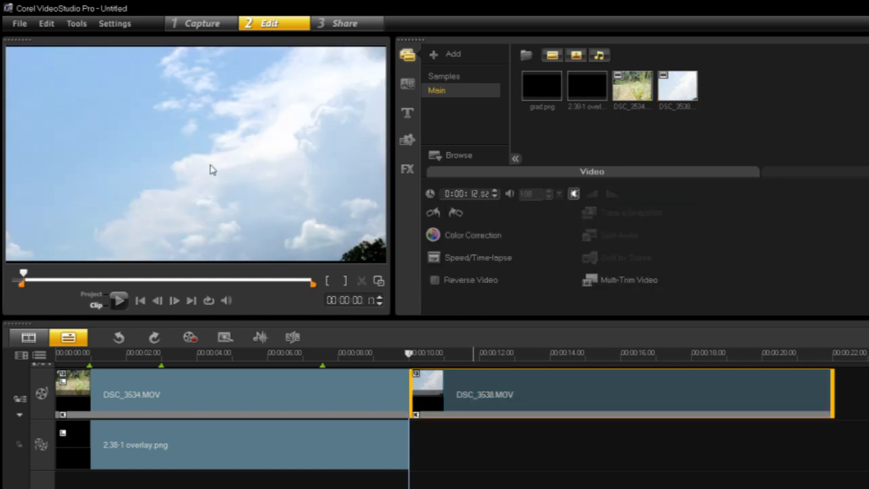
mouse_move(243, 188)
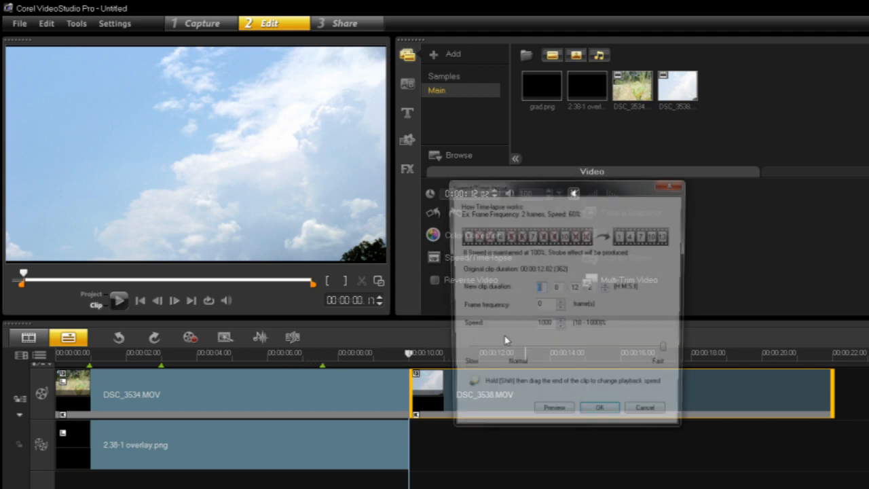
left_click(598, 407)
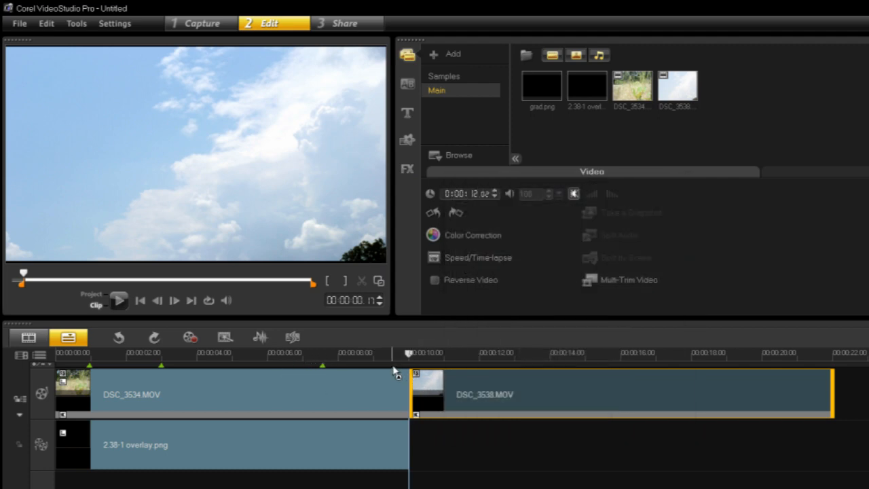